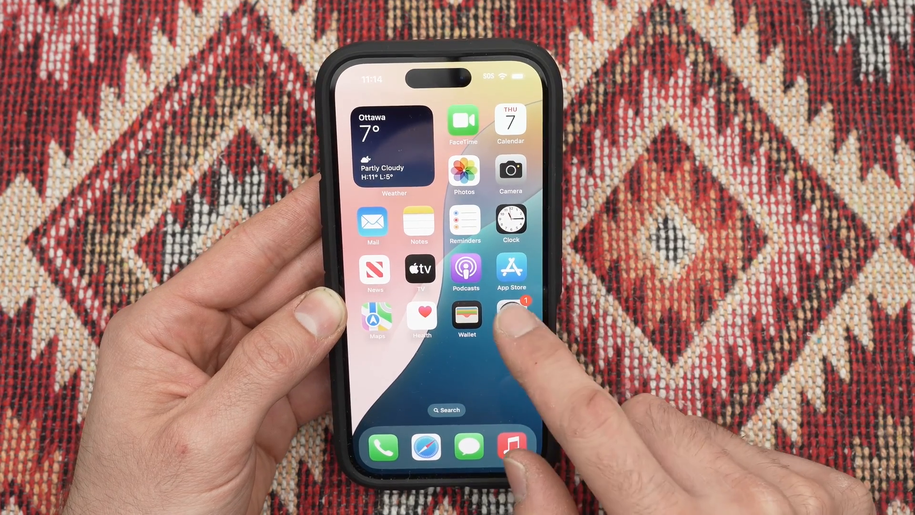
- Go from Settings into Display & Brightness and scroll until Auto-Lock is in view
click(511, 315)
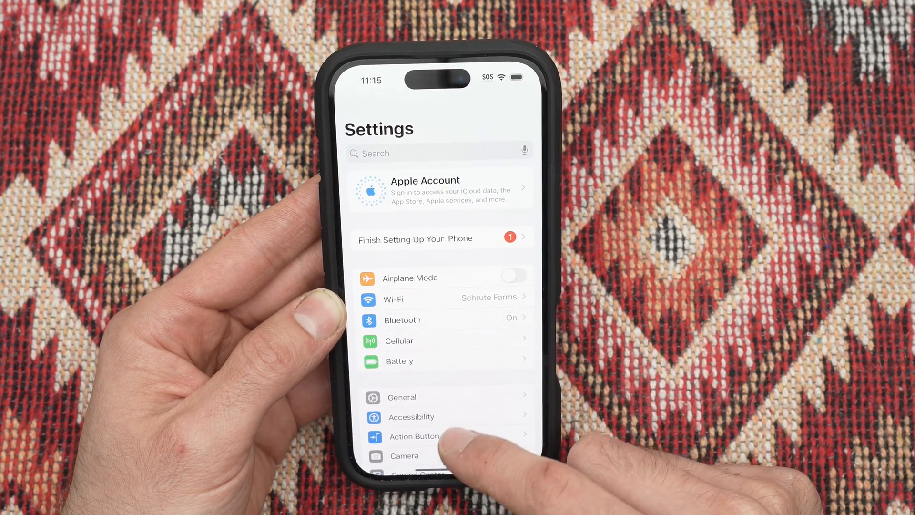
scroll(down, 3)
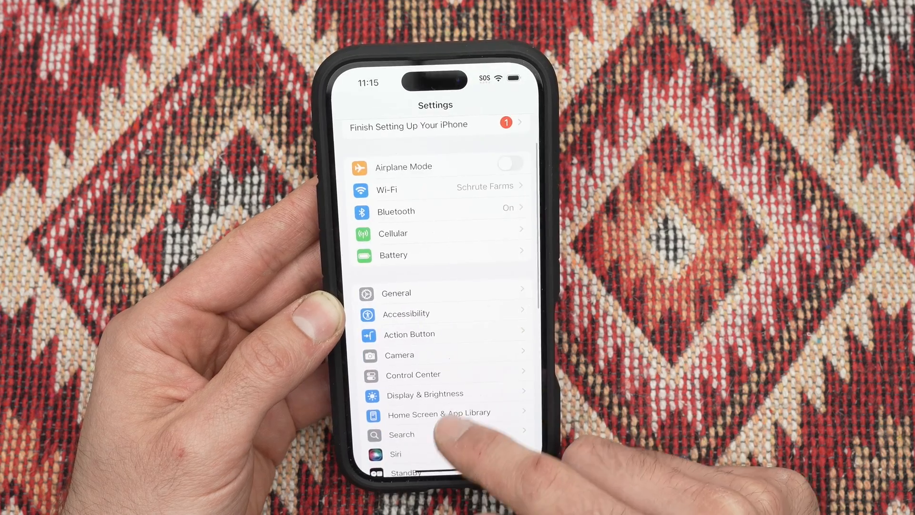
scroll(down, 3)
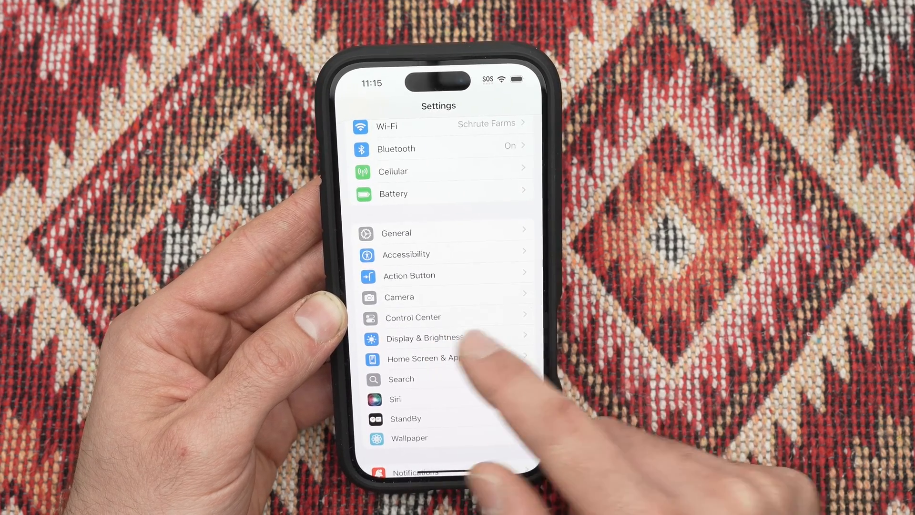
click(425, 338)
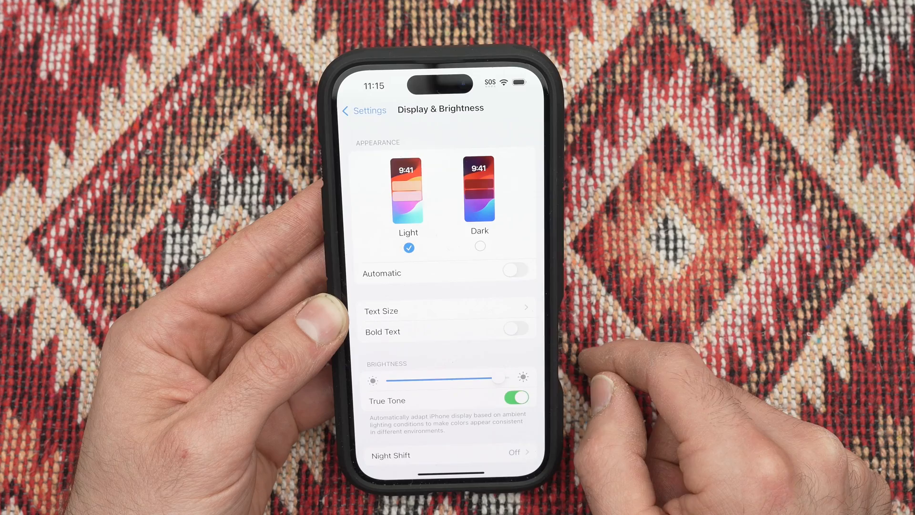
scroll(down, 3)
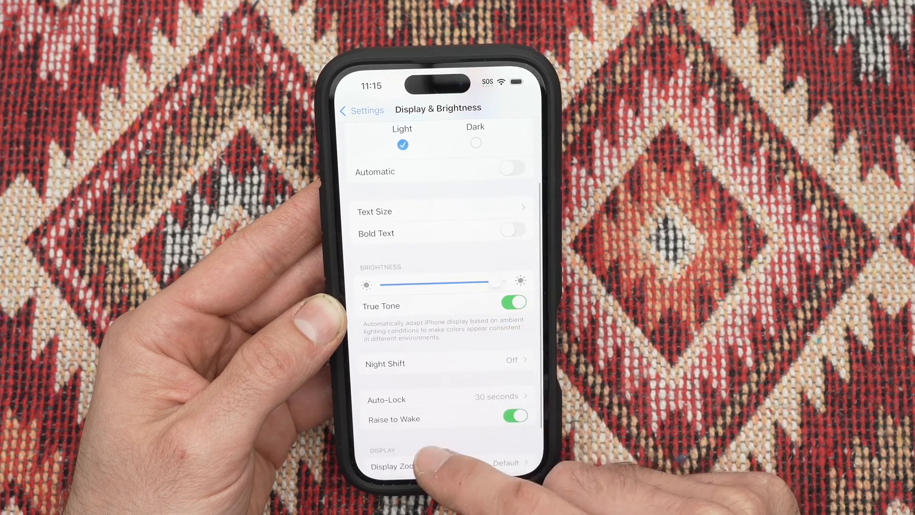